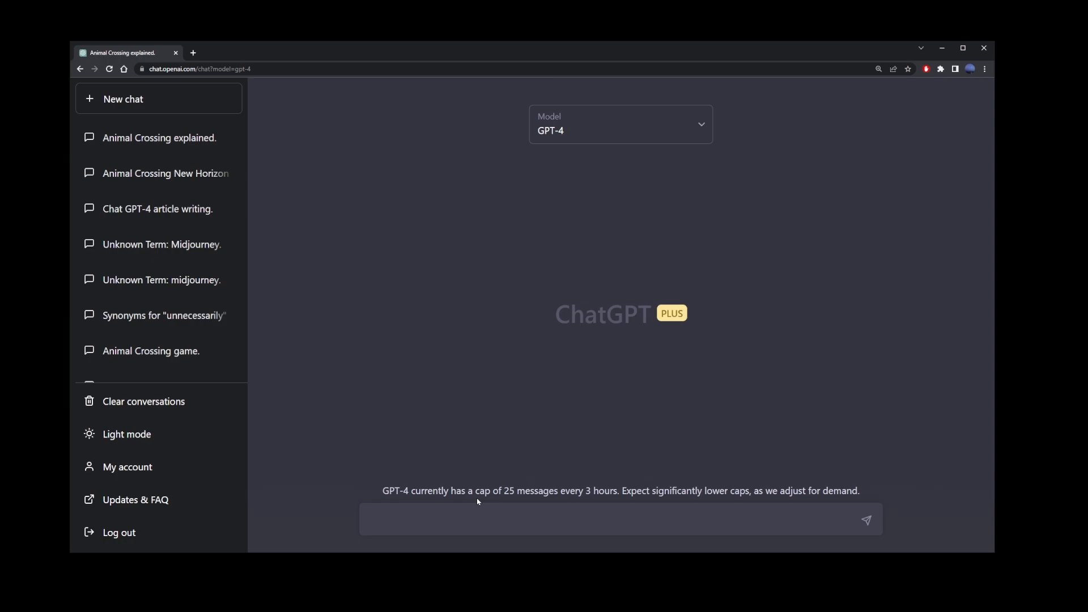
Highlight the unfinished item 57 in the GPT-4 uses conversation, then clear the selection
type("lis")
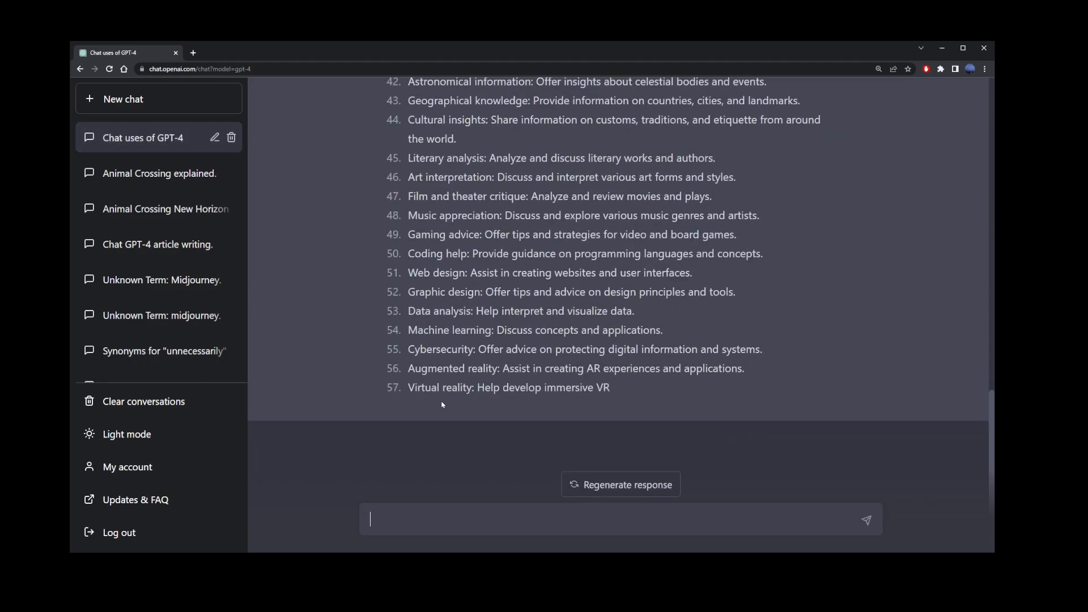
left_click_drag(408, 387, 610, 387)
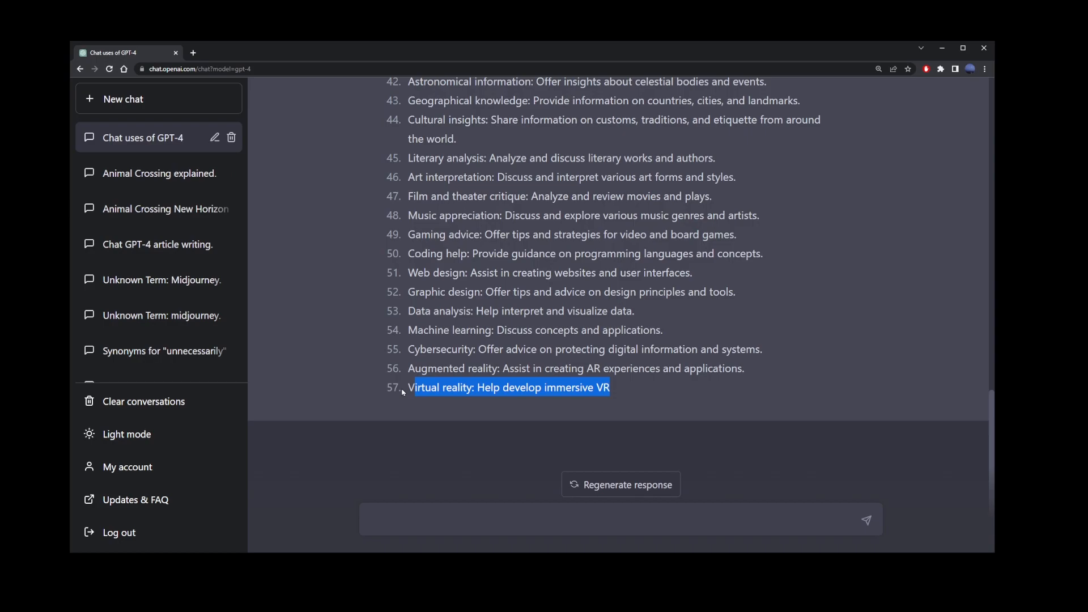
left_click(122, 98)
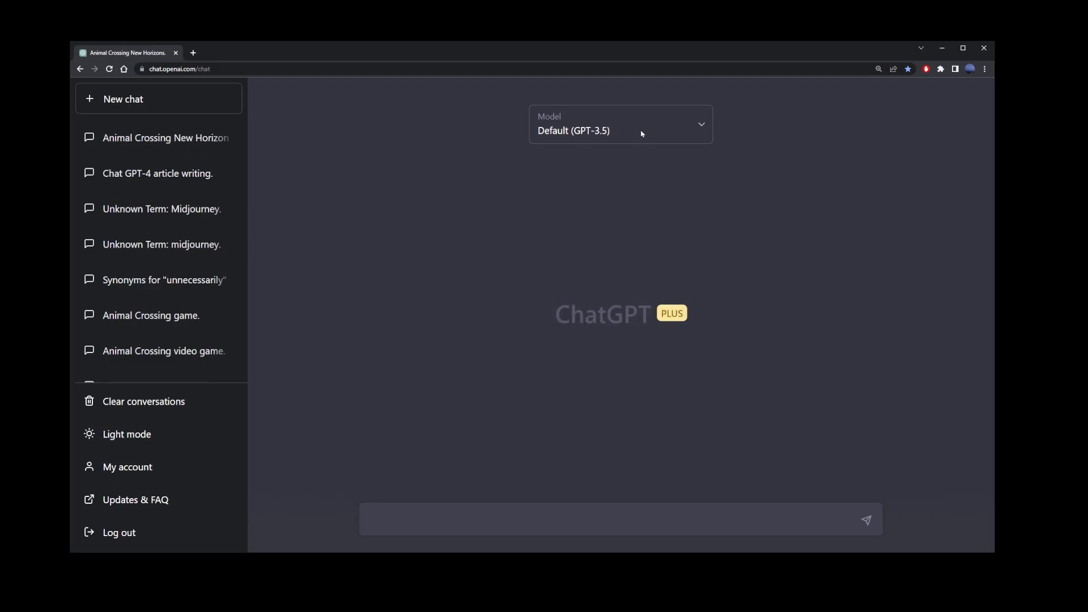
Show the language model choices before switching to the 'Animal Crossing explained' chat
left_click(619, 131)
type("do you know animal crossing new horizons game?")
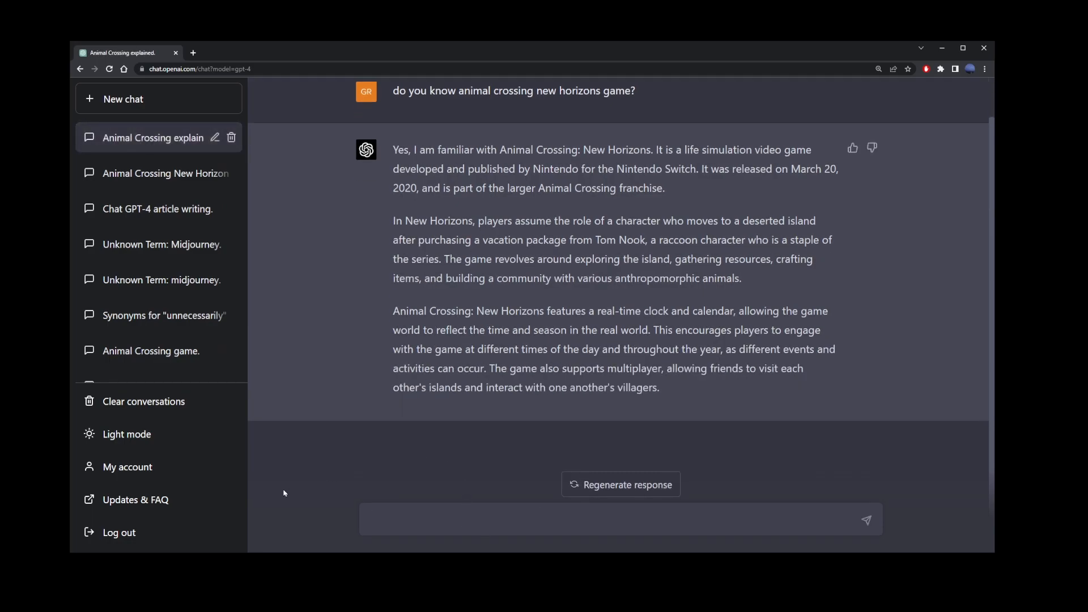
Send 'list 100 tips and tricks for playing animal crossing, in no particular order'
type("list 100")
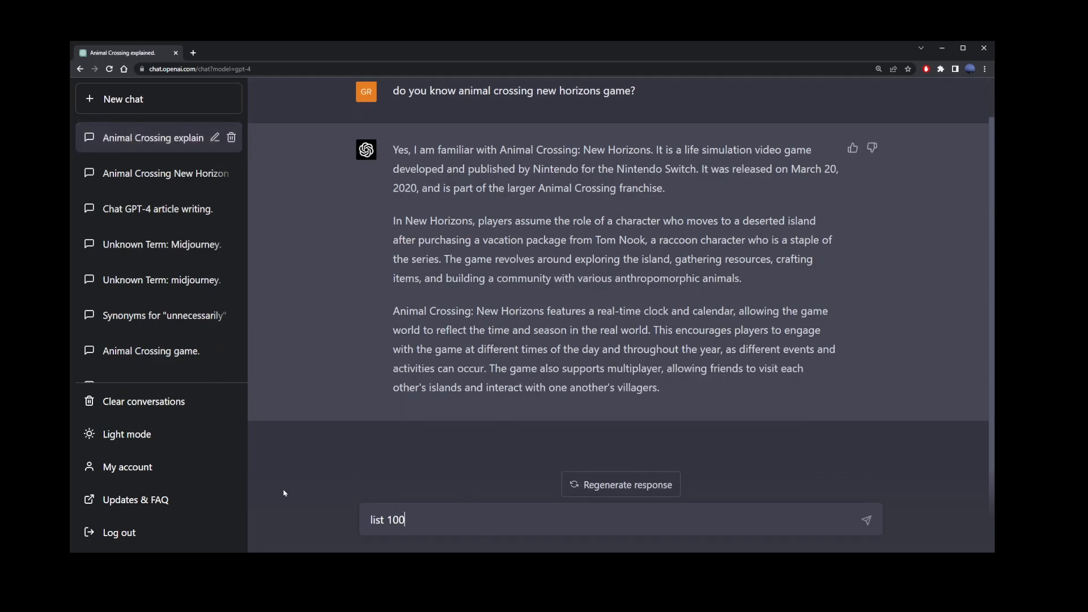
type("tips and tricks fo")
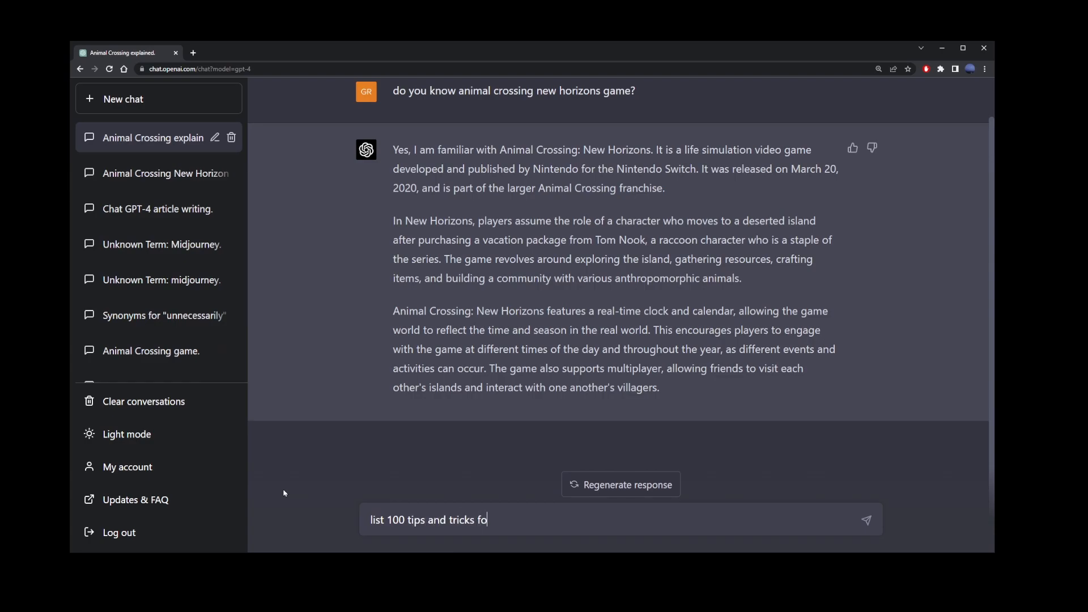
type("r playing animal crossing")
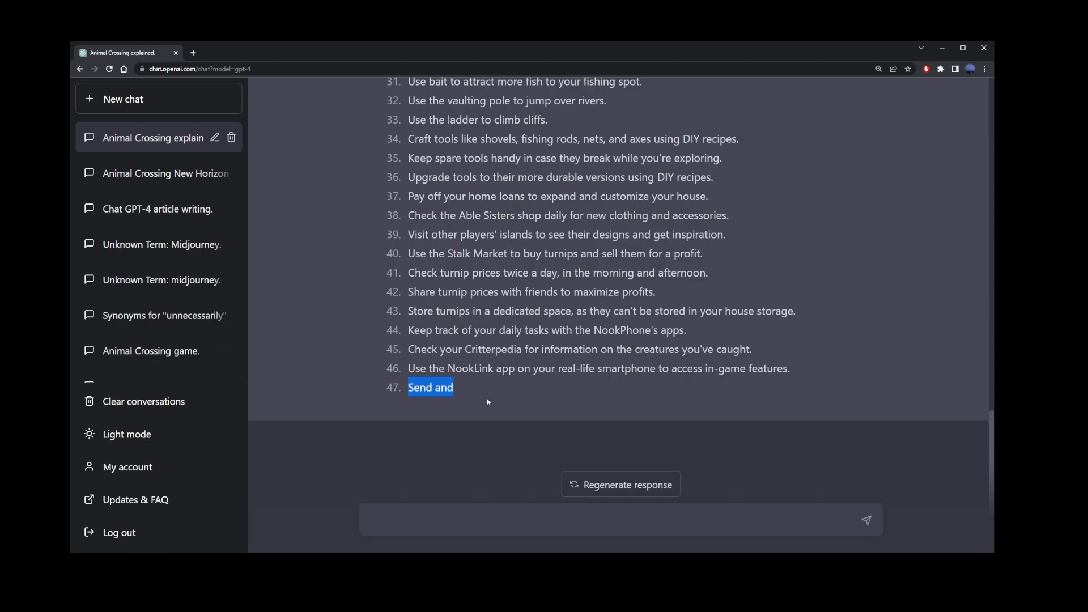
mouse_move(465, 403)
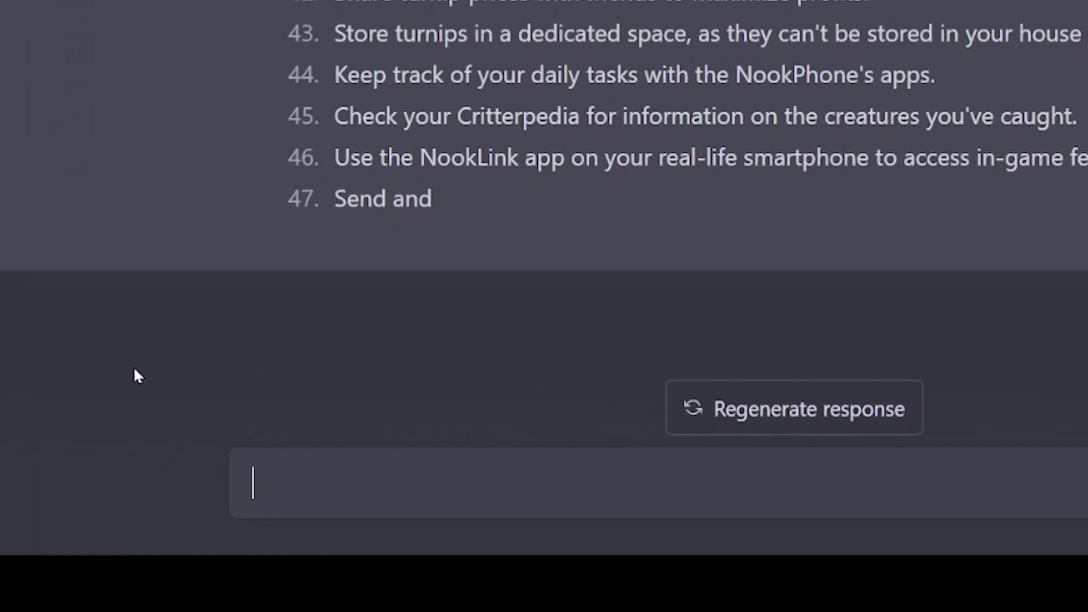
Send 'write exactly the same list, starting with item 47, through 100'
type("write exactly")
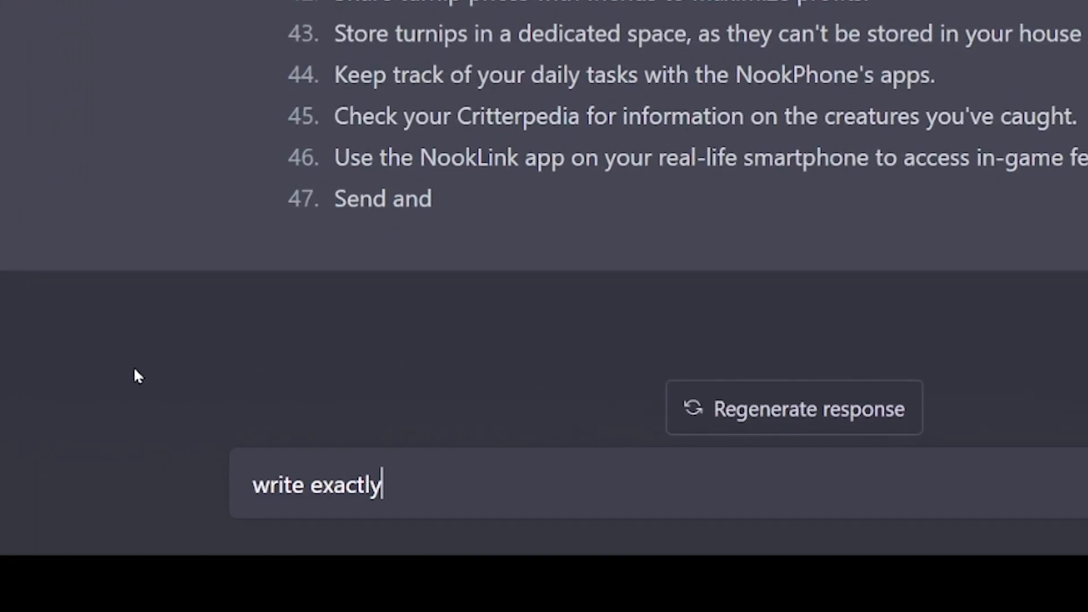
type("the same list")
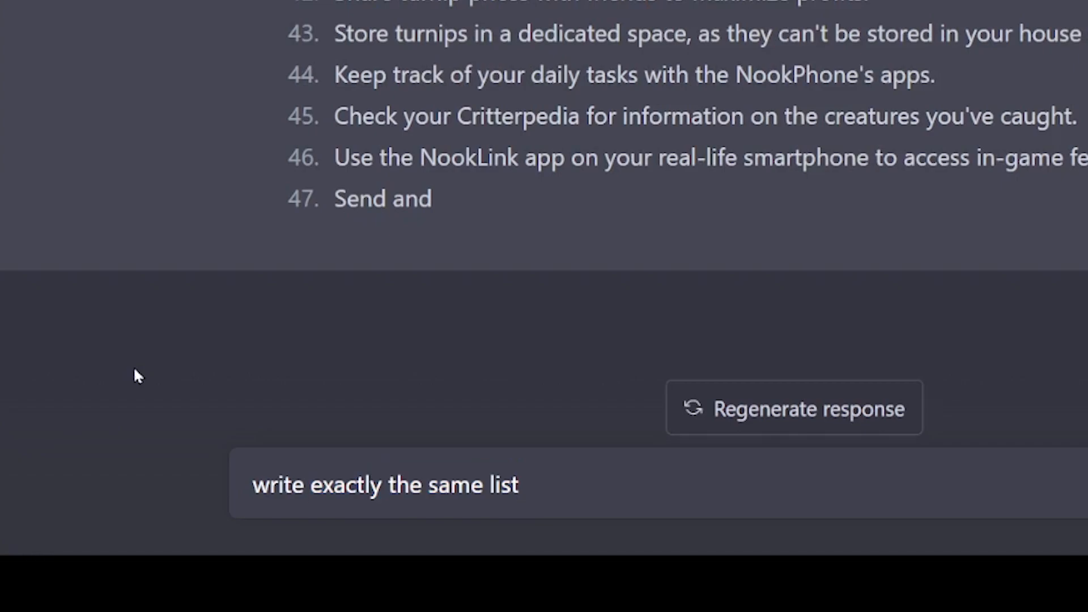
type(", starting with item 47,")
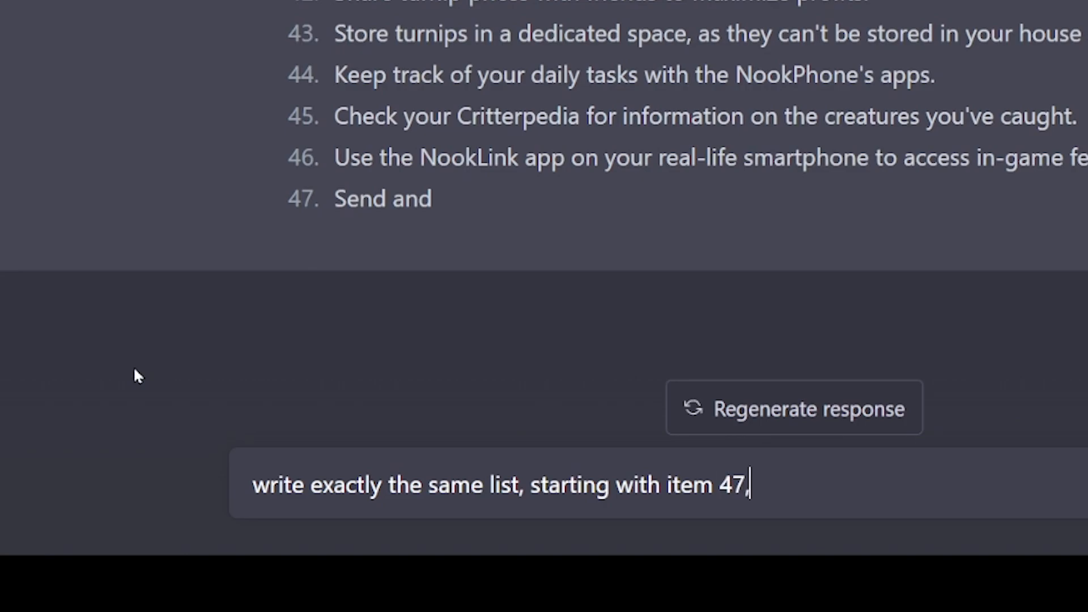
type("through 100")
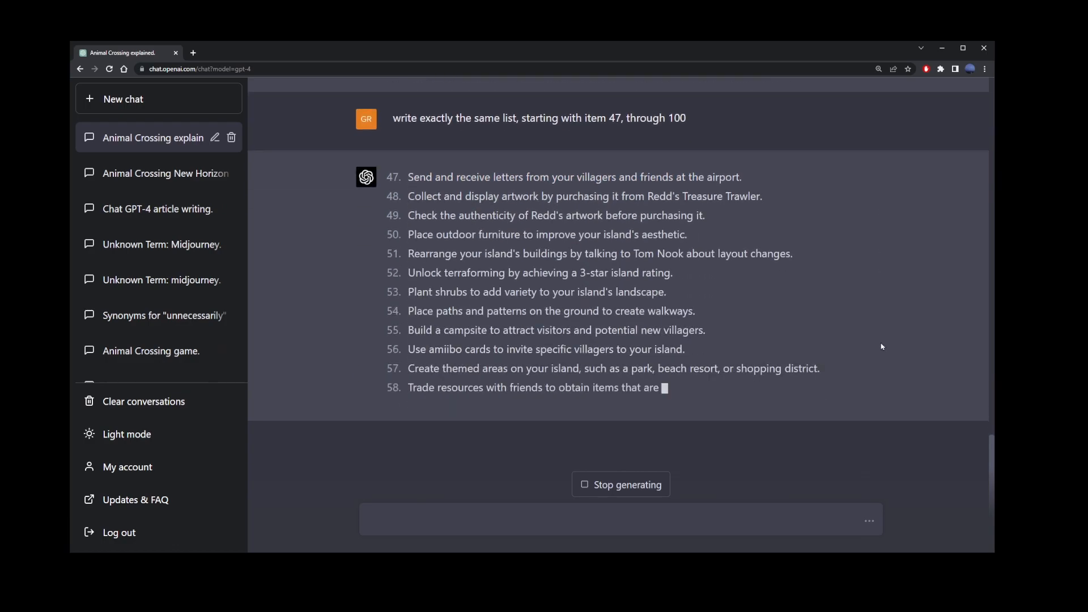
Follow the reply down to item 94 and begin another 'write exactly' follow-up
scroll("down", 3)
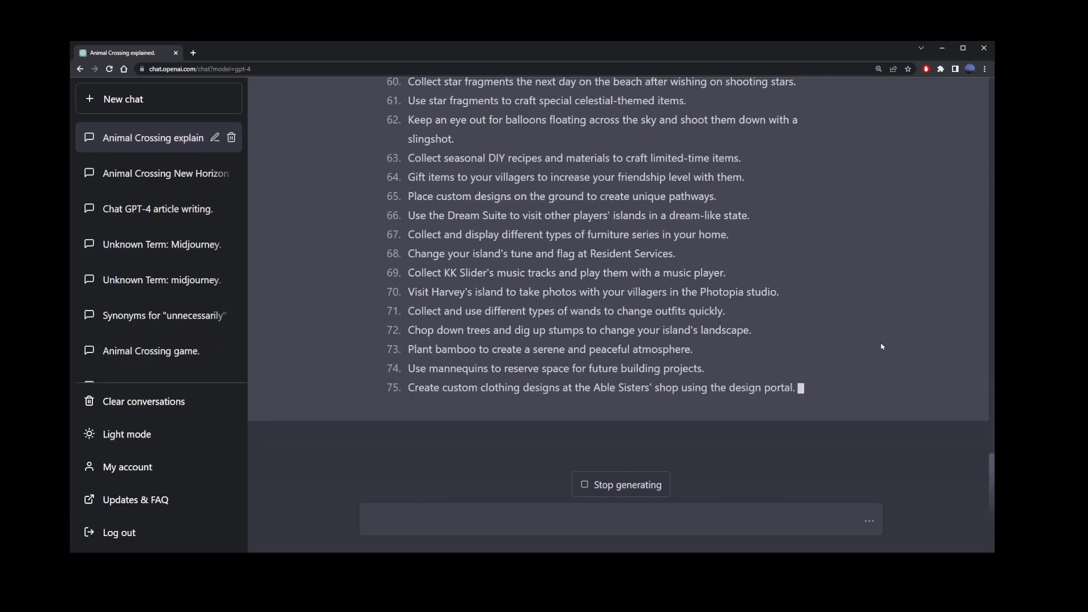
scroll("down", 3)
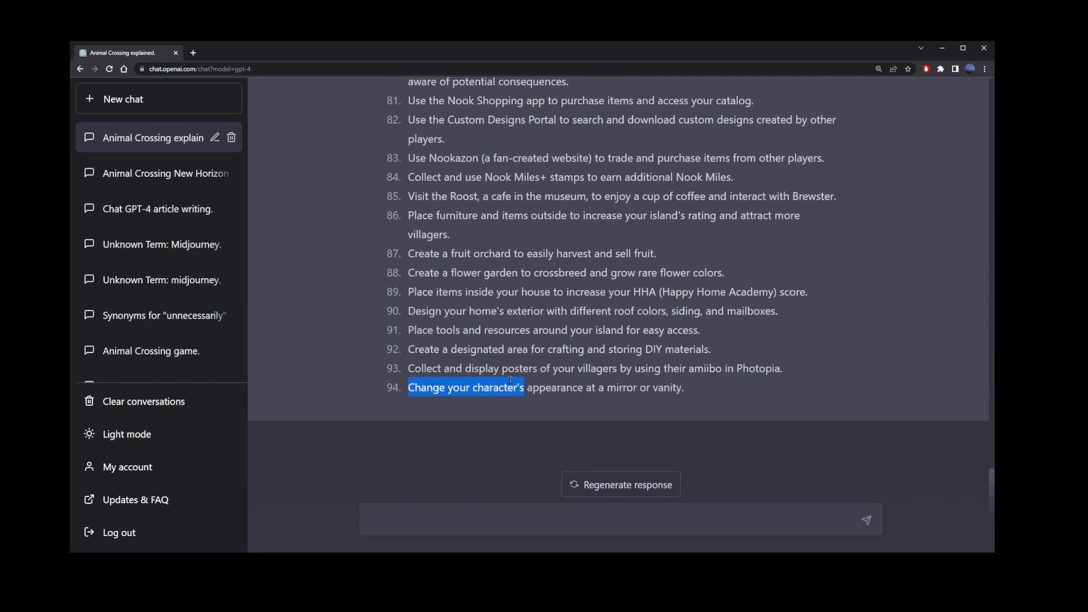
left_click(444, 513)
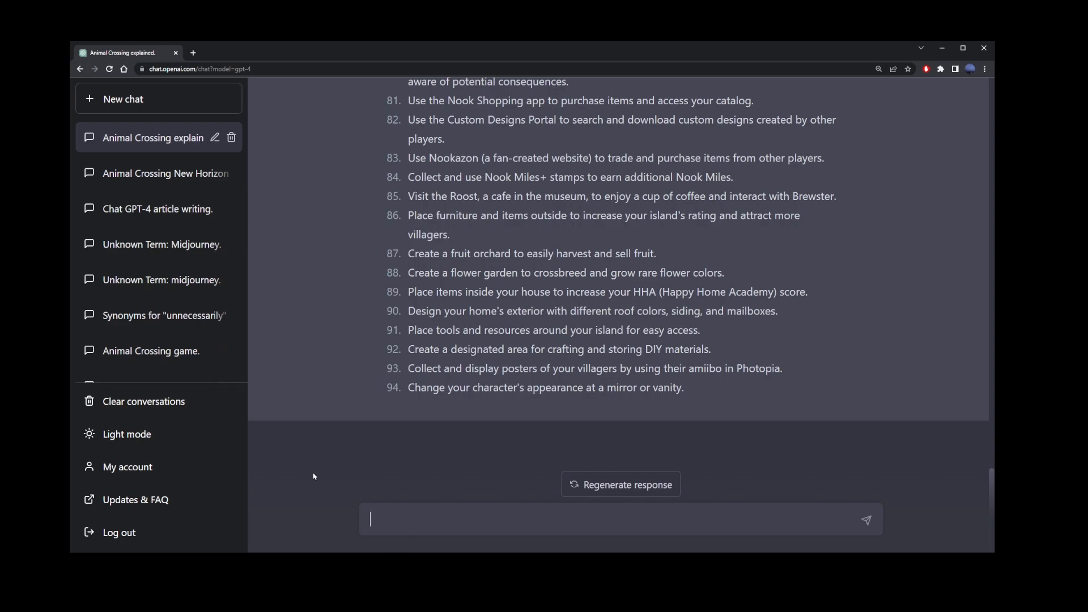
type("write exac")
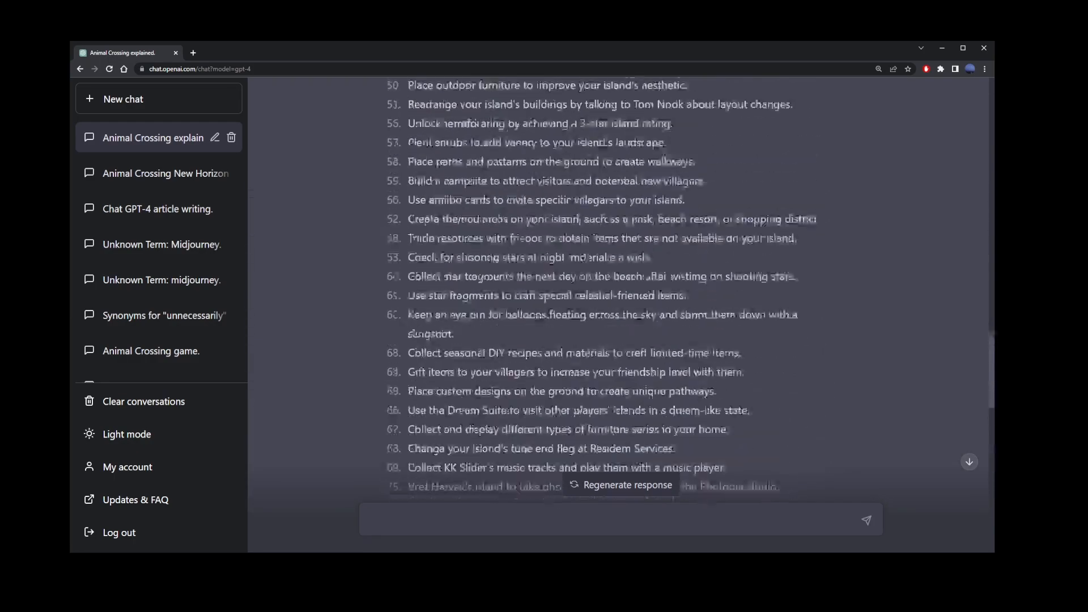
scroll("up", 3)
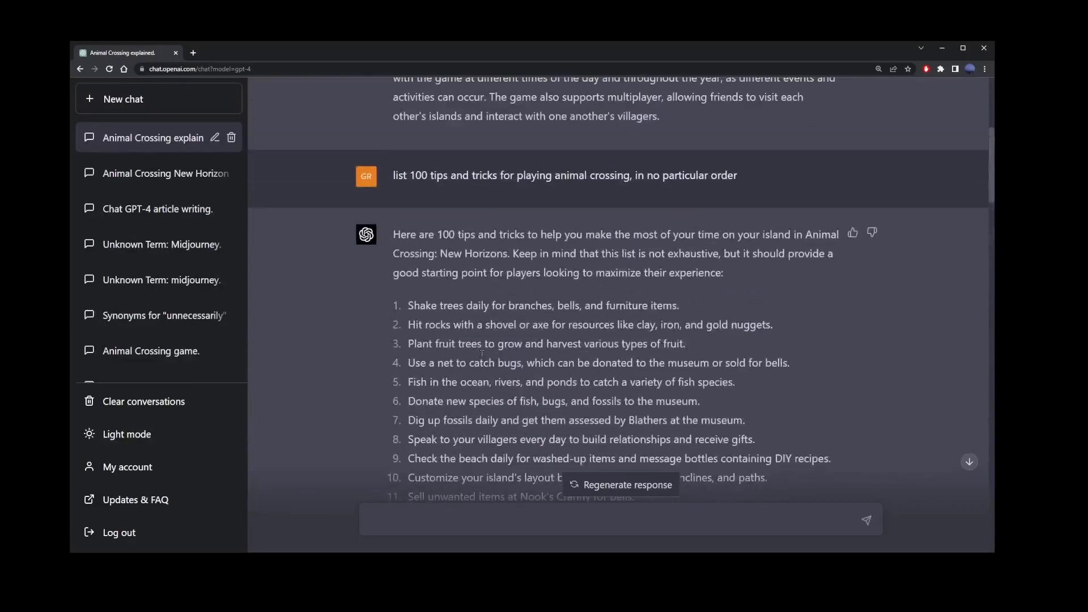
scroll("down", 3)
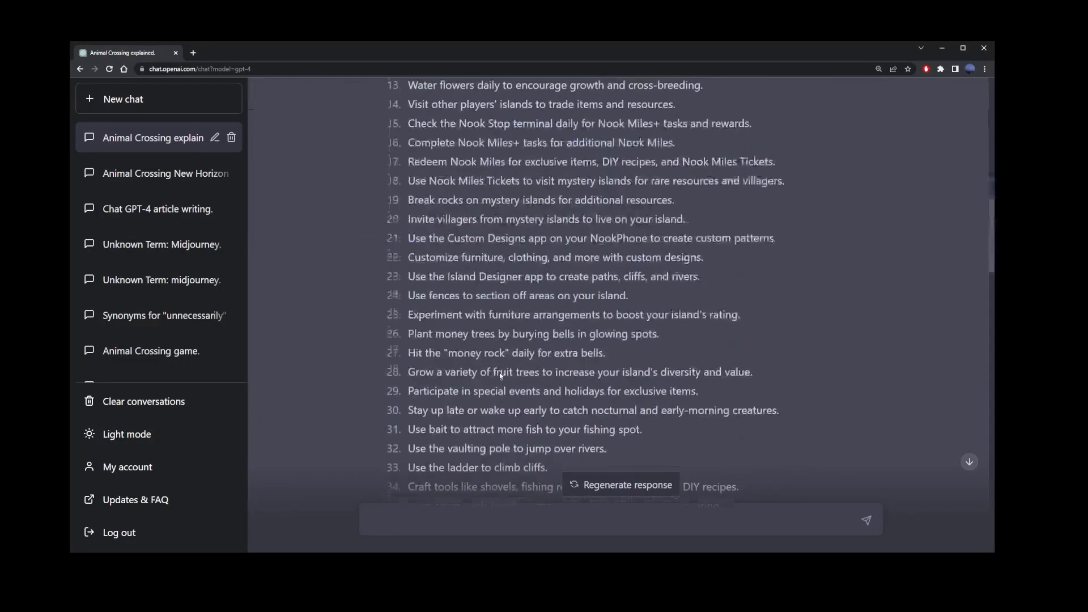